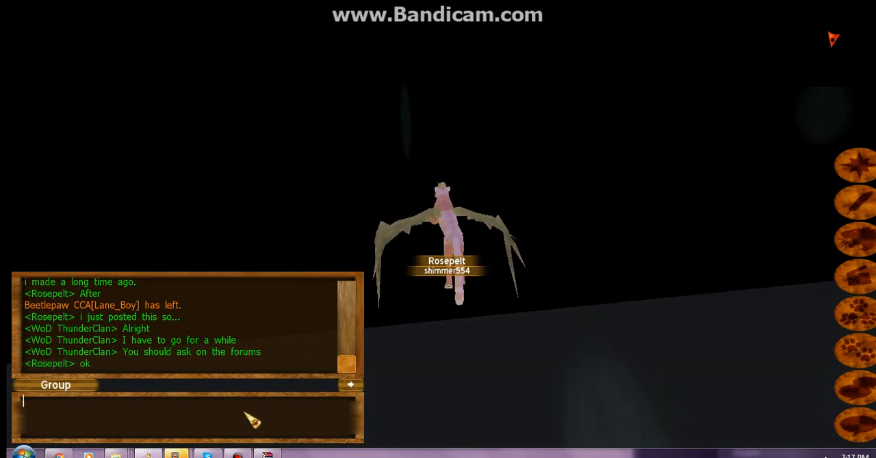
Step: Send the chat message "Im dying inside." in FeralHeart and switch to the blank Paint canvas
{"action": "type", "text": "I m"}
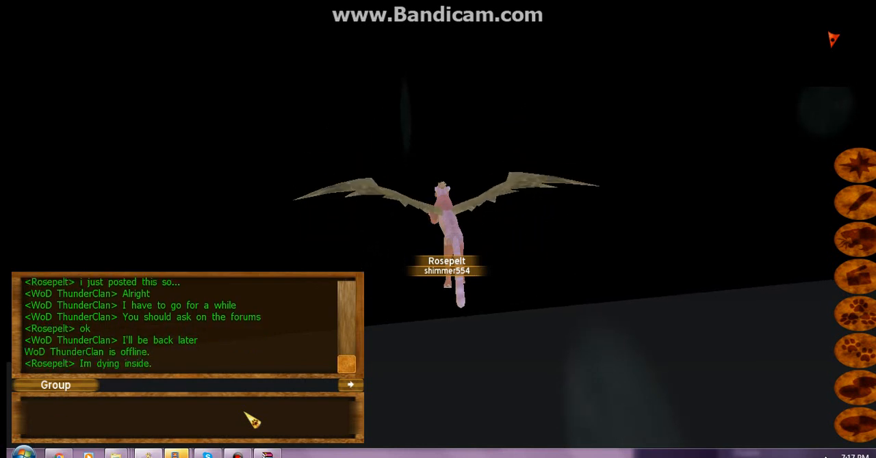
{"action": "left_click", "coordinate": [23, 452]}
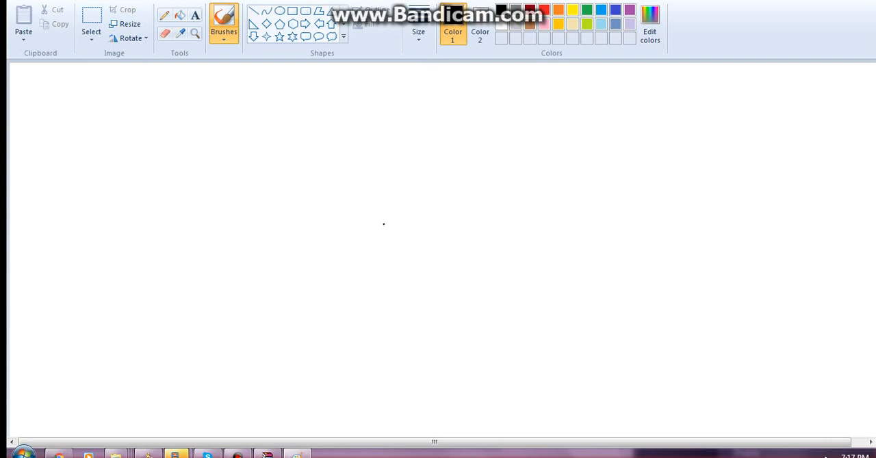
Step: With the Pencil, sketch the rounded head loop, undoing a stray stroke beside it
{"action": "left_click", "coordinate": [419, 34]}
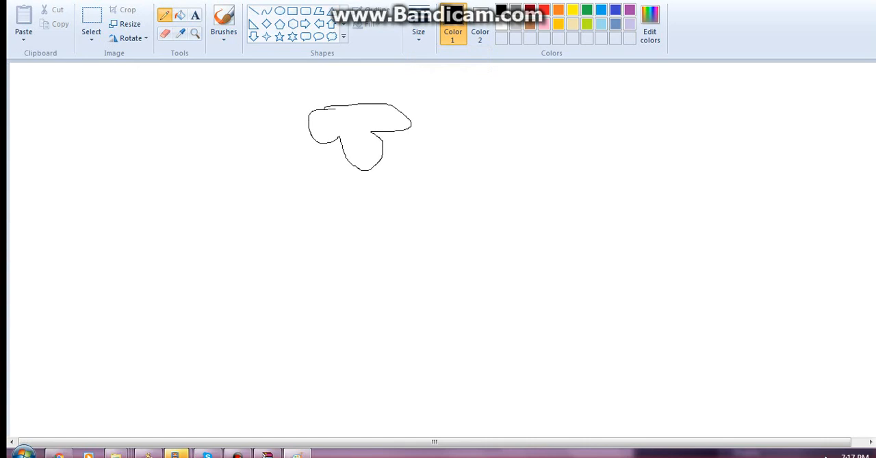
{"action": "left_click_drag", "start_coordinate": [329, 123], "coordinate": [380, 112]}
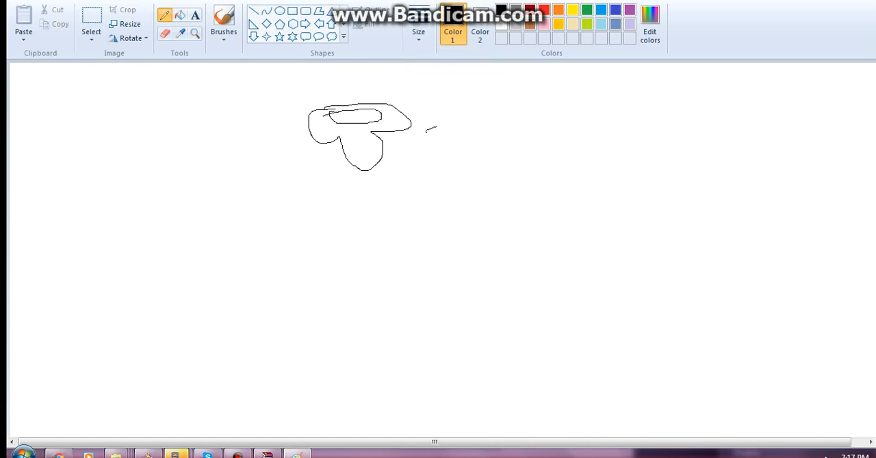
{"action": "left_click_drag", "start_coordinate": [431, 126], "coordinate": [427, 161]}
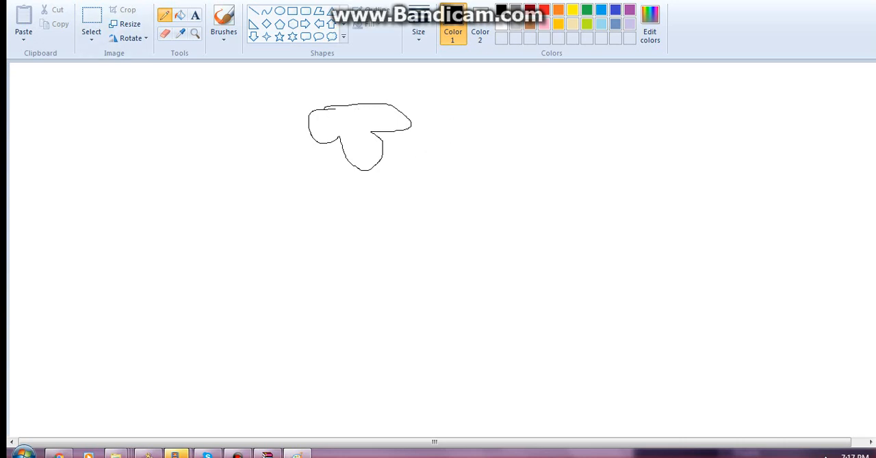
{"action": "key", "text": "ctrl+z"}
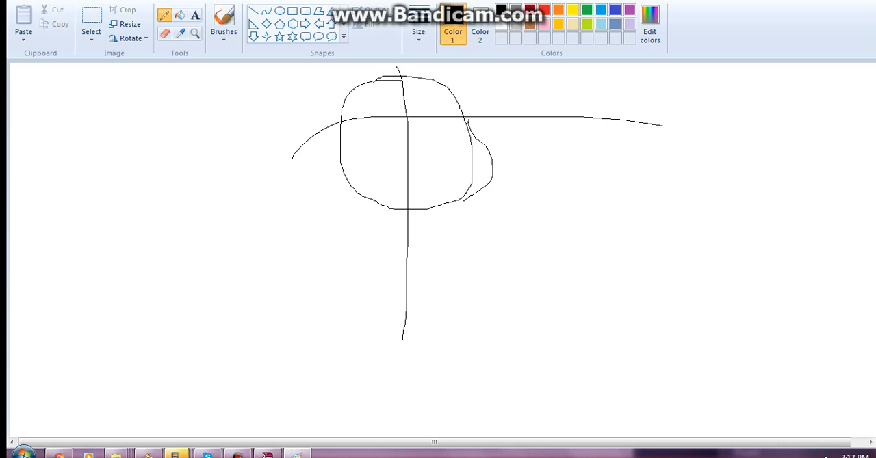
Step: Draw the larger outer head contour and the looping eye outline with a light-blue fill
{"action": "left_click_drag", "start_coordinate": [427, 78], "coordinate": [468, 116]}
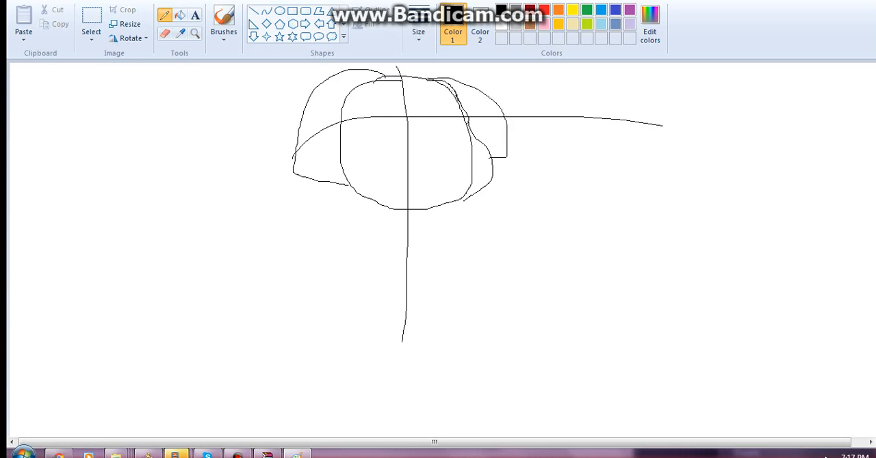
{"action": "left_click_drag", "start_coordinate": [372, 119], "coordinate": [394, 140]}
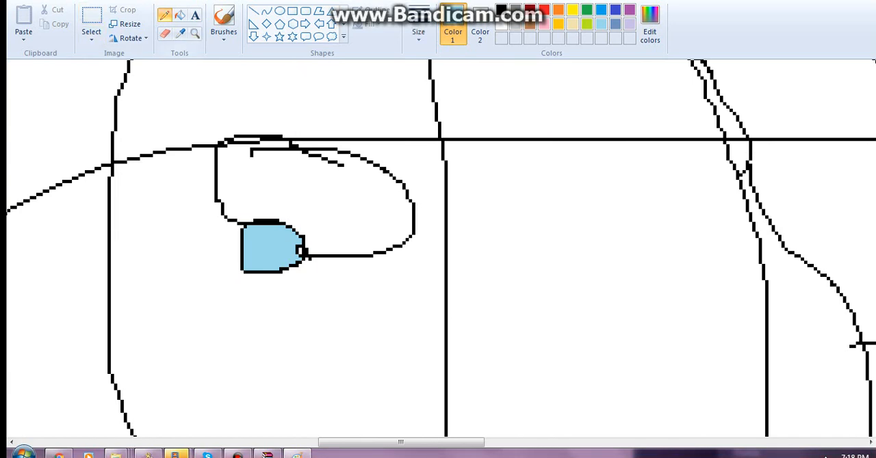
Step: Outline the eye around the blue patch, add an oval nose, mouth line and whisker marks
{"action": "left_click_drag", "start_coordinate": [294, 144], "coordinate": [349, 233]}
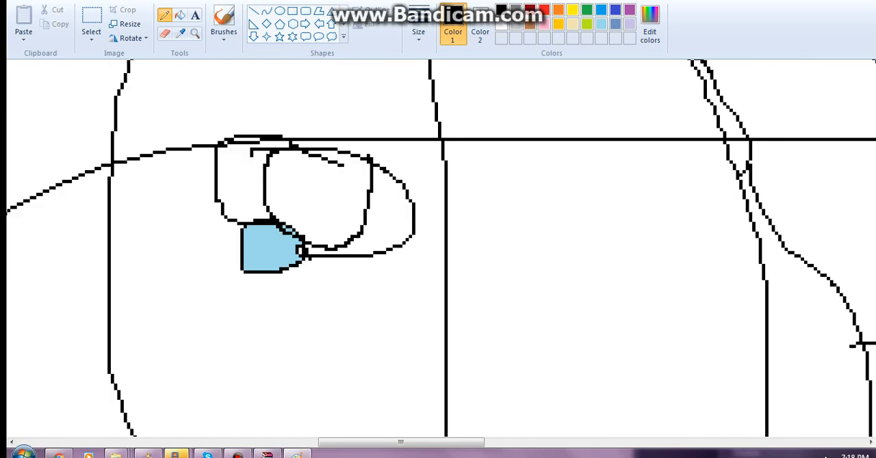
{"action": "left_click_drag", "start_coordinate": [397, 253], "coordinate": [492, 281]}
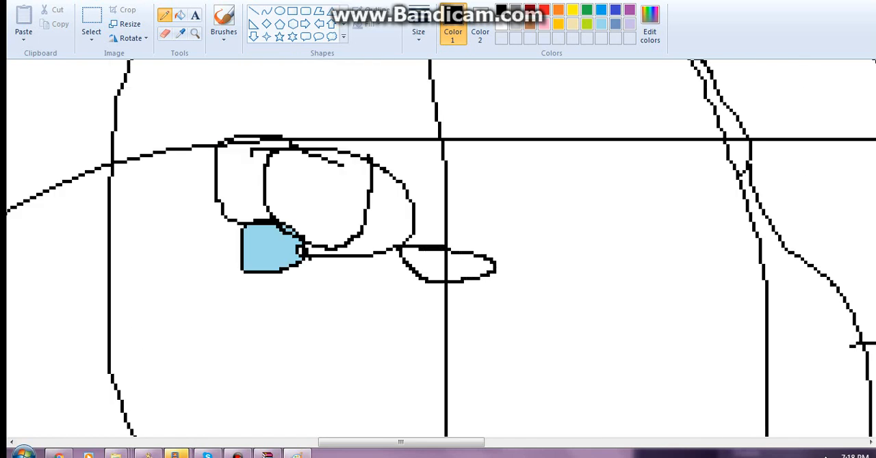
{"action": "left_click_drag", "start_coordinate": [383, 322], "coordinate": [438, 294]}
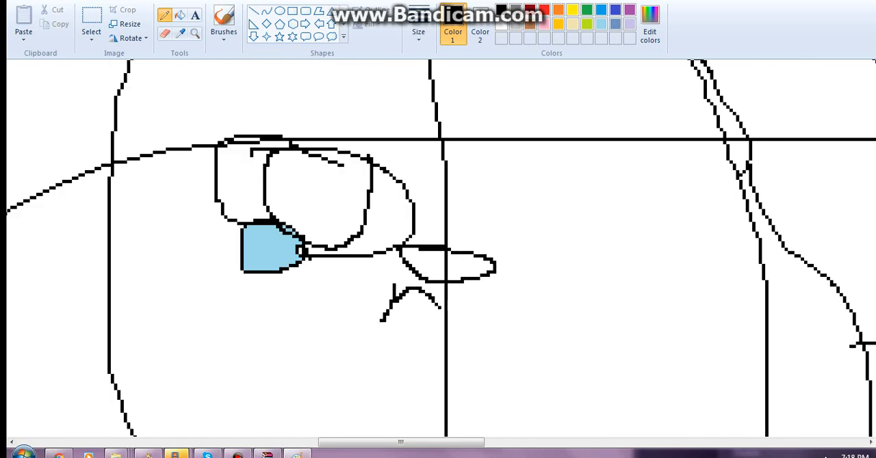
{"action": "left_click_drag", "start_coordinate": [432, 301], "coordinate": [527, 326]}
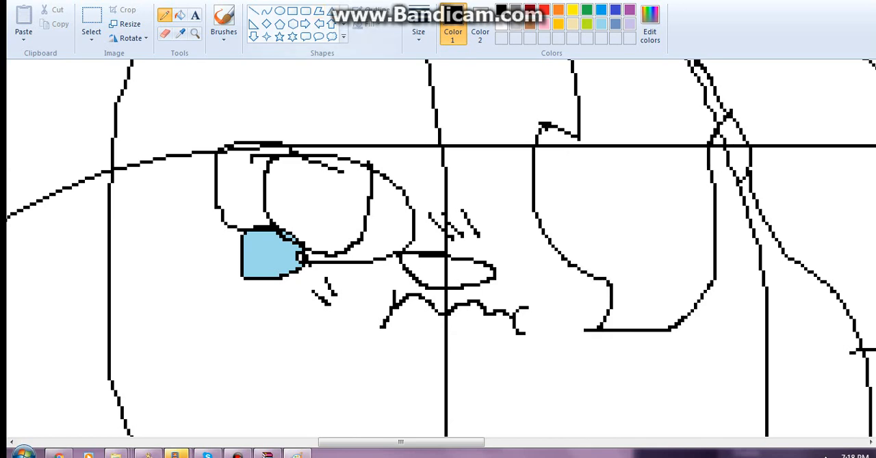
Step: Erase the leftover guide lines across the face and redraw the nose oval
{"action": "left_click_drag", "start_coordinate": [325, 107], "coordinate": [363, 134]}
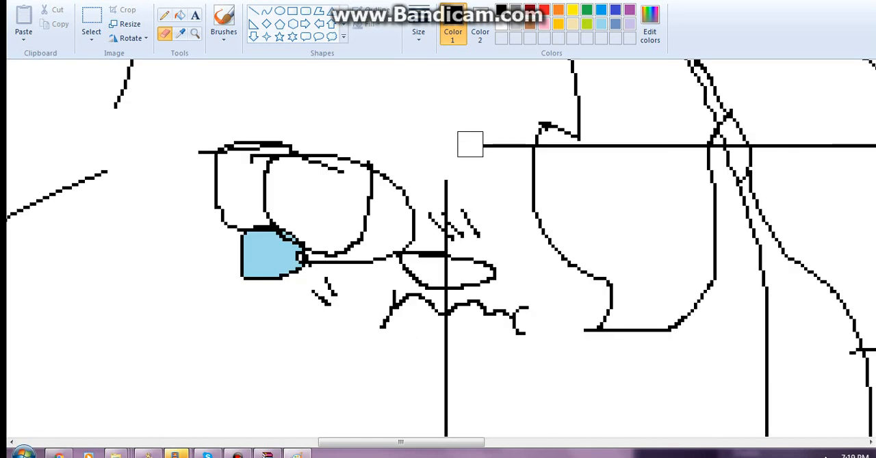
{"action": "left_click_drag", "start_coordinate": [471, 144], "coordinate": [674, 148]}
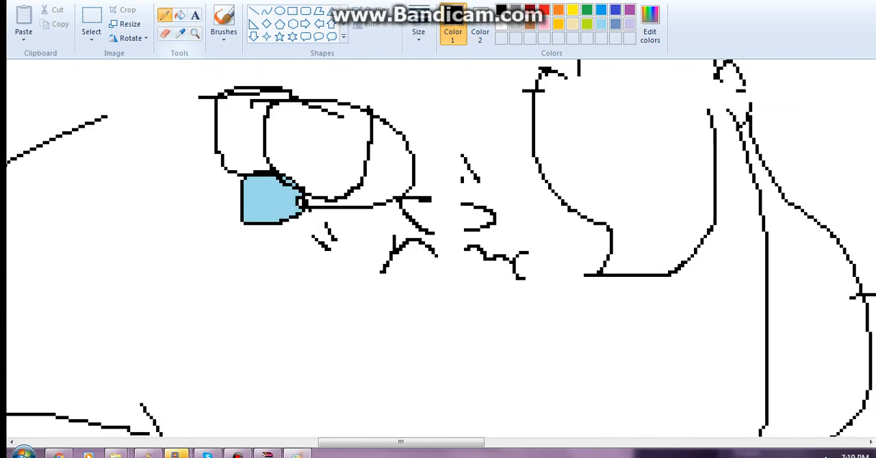
{"action": "left_click_drag", "start_coordinate": [383, 205], "coordinate": [493, 212]}
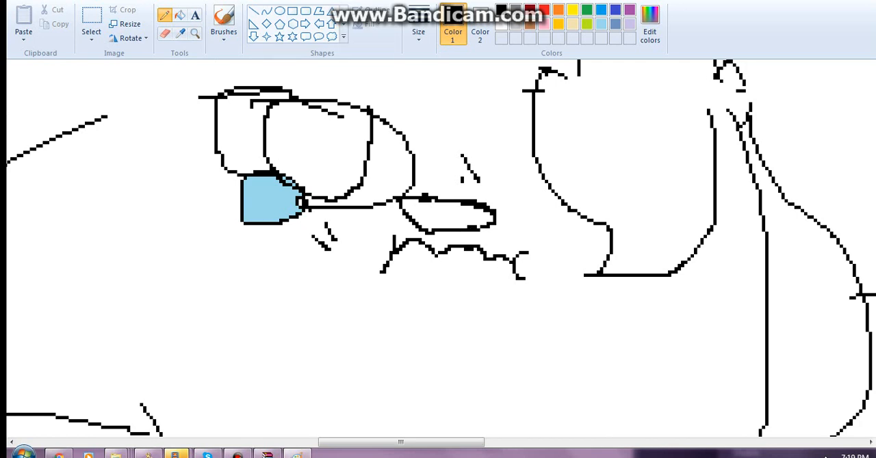
Step: Zoom back out to the 100% full-size view of the drawing
{"action": "scroll", "scroll_direction": "down", "scroll_amount": 3}
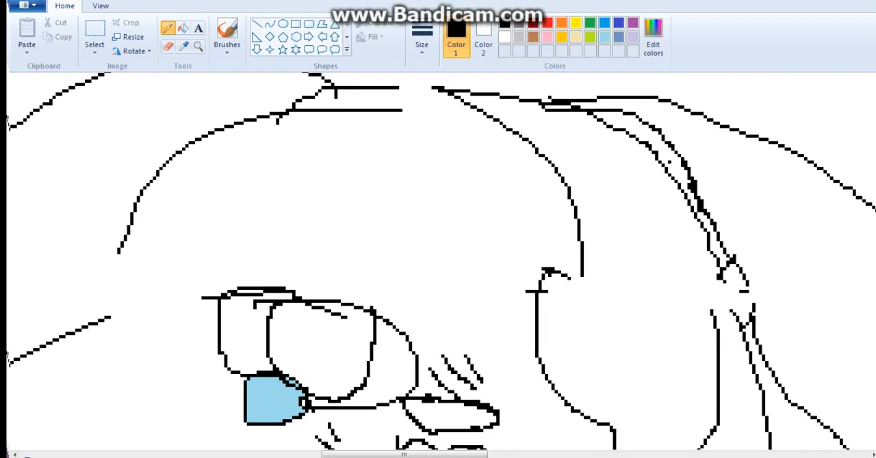
{"action": "left_click", "coordinate": [101, 6]}
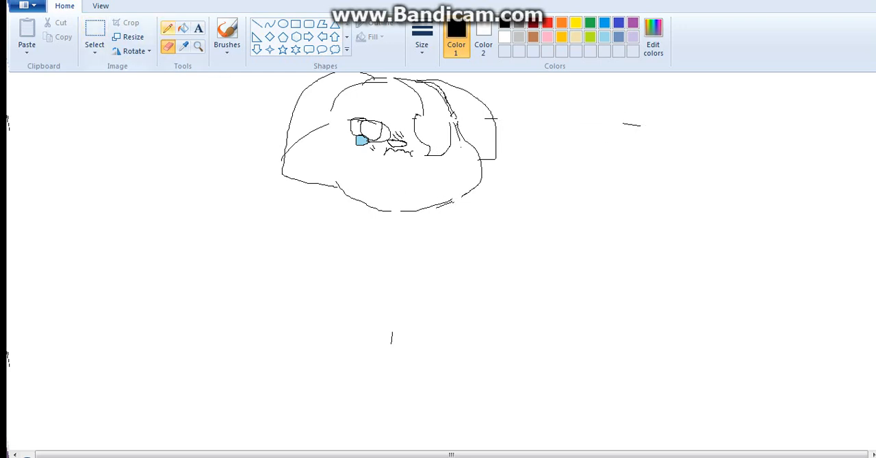
Step: Draw a floppy drooping ear on the head's left and the neck lines below it
{"action": "left_click_drag", "start_coordinate": [335, 180], "coordinate": [424, 212]}
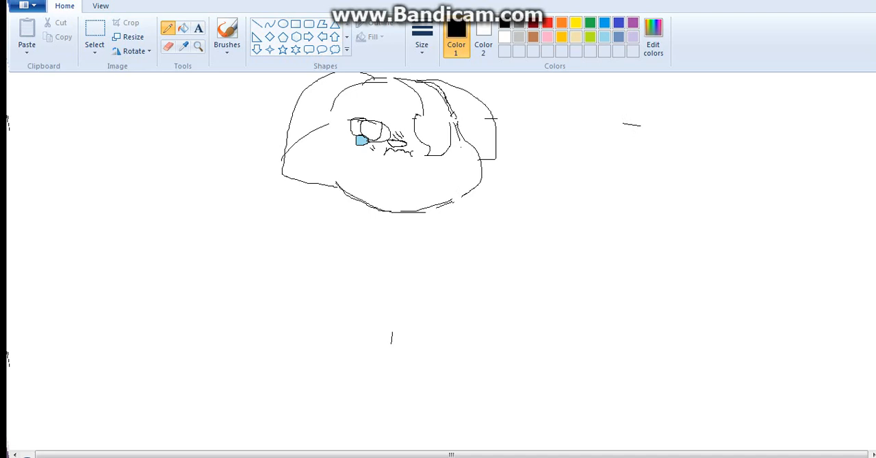
{"action": "left_click_drag", "start_coordinate": [331, 119], "coordinate": [328, 185]}
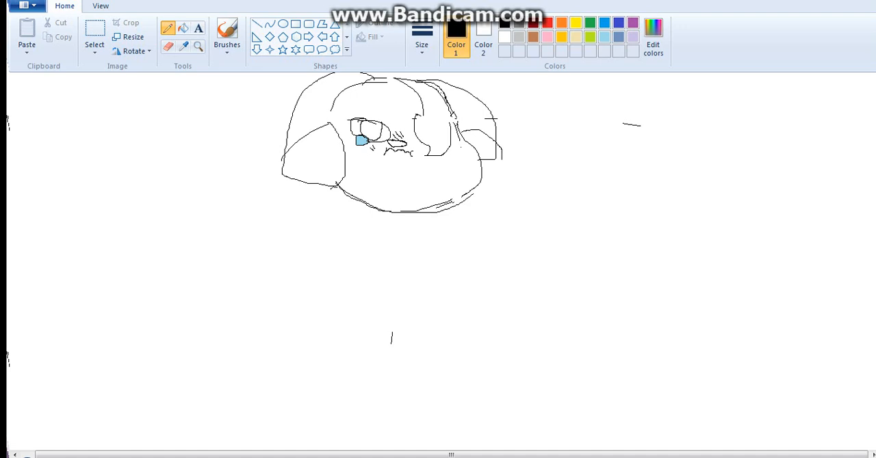
{"action": "left_click_drag", "start_coordinate": [433, 211], "coordinate": [476, 195]}
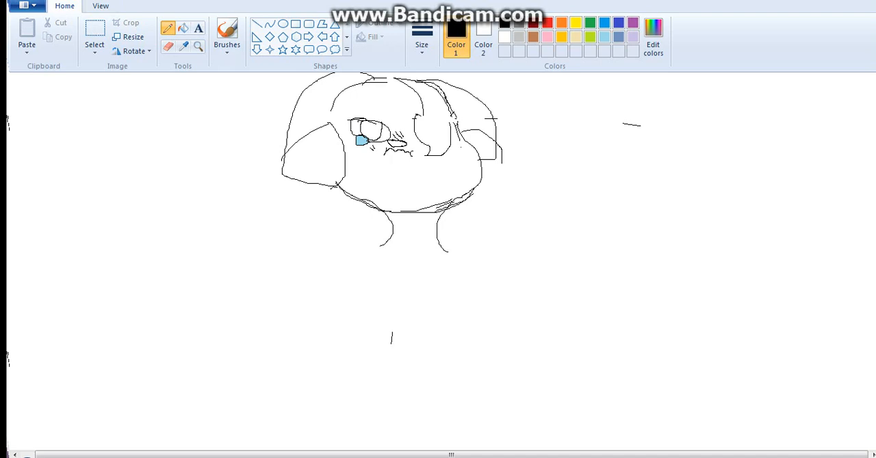
Step: Sketch the large curved body outline left of the head with a first leg line
{"action": "left_click_drag", "start_coordinate": [113, 139], "coordinate": [176, 322]}
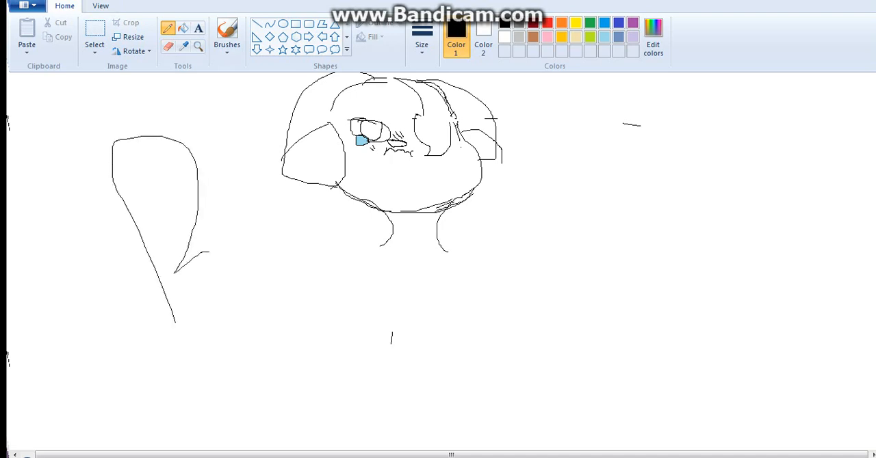
{"action": "left_click_drag", "start_coordinate": [212, 219], "coordinate": [294, 298]}
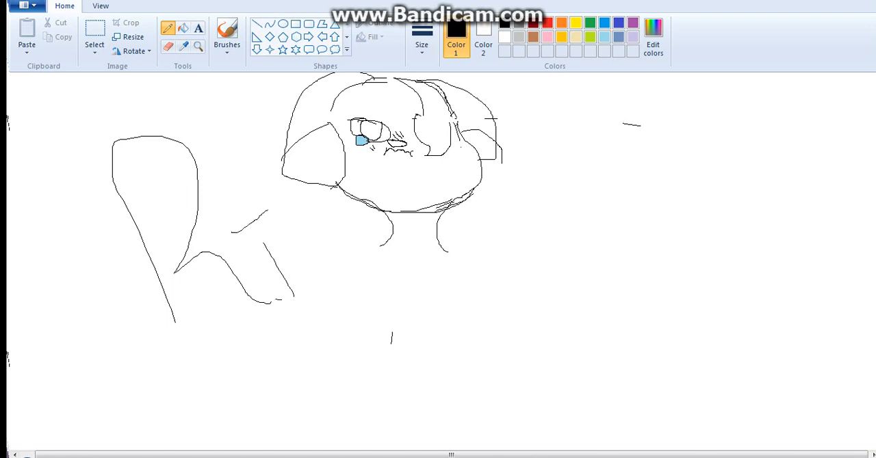